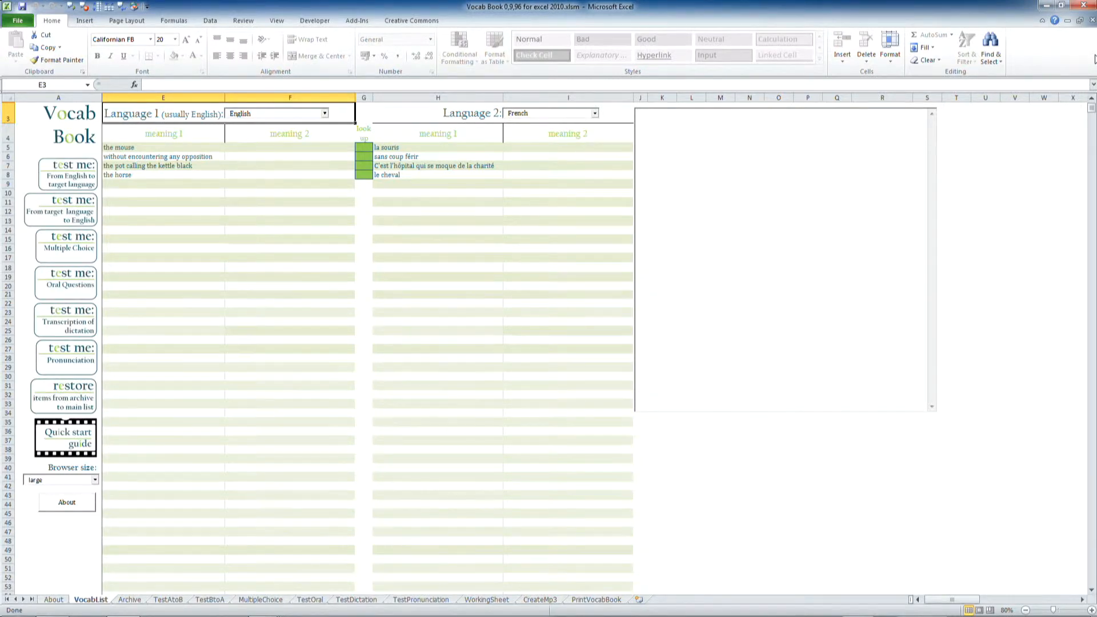
{"action": "mouse_move", "coordinate": [208, 149]}
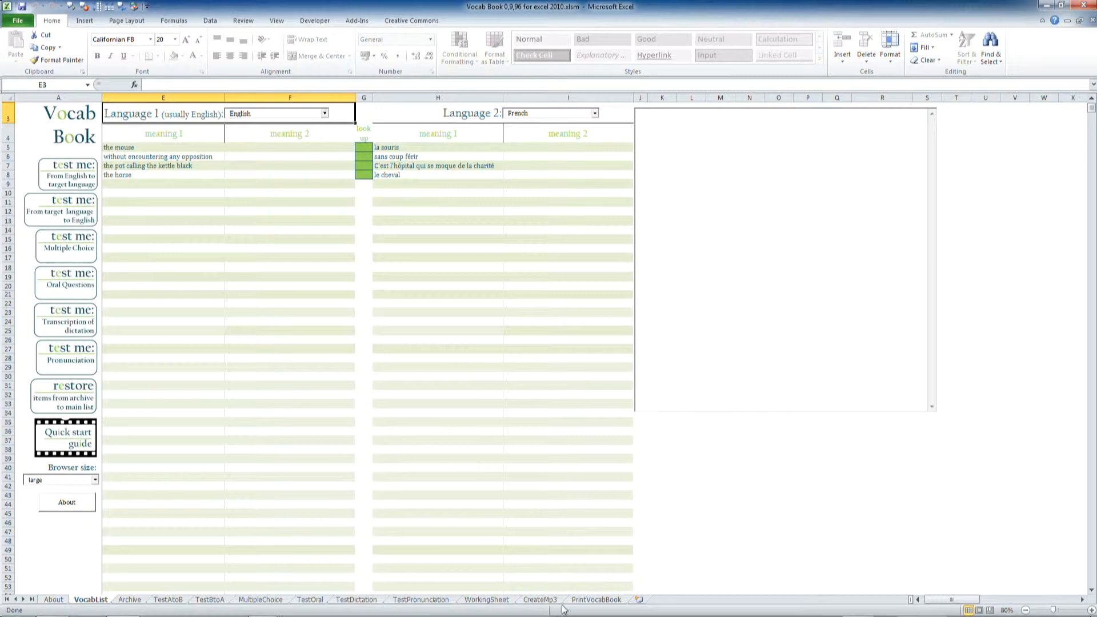
- Generate the printable vocab book so page 1 lists the four English–French pairs
{"action": "left_click", "coordinate": [595, 600]}
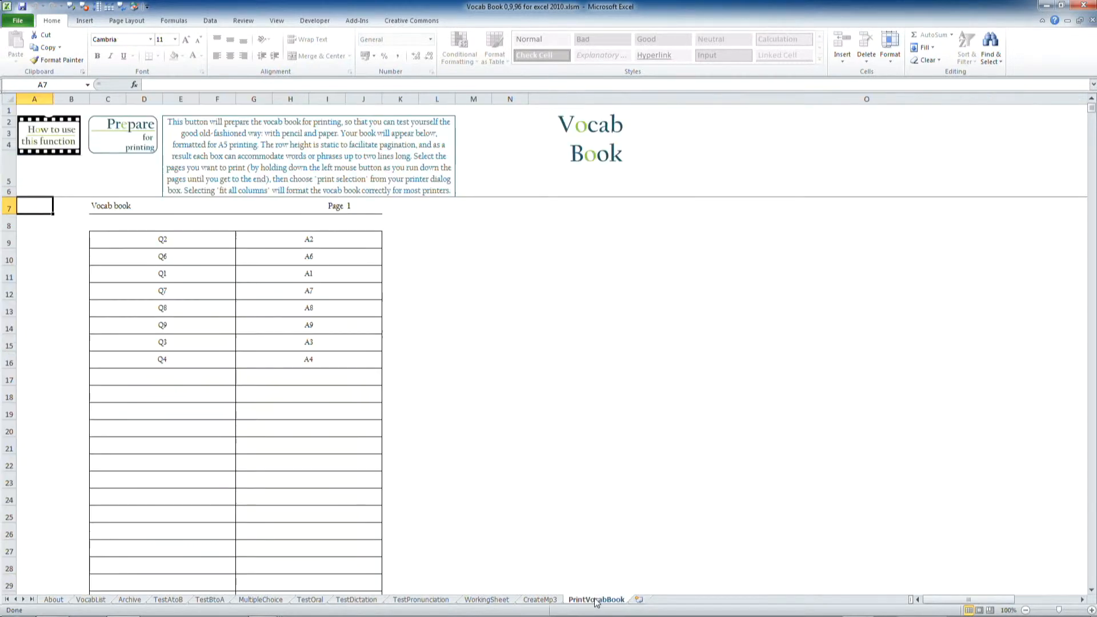
{"action": "mouse_move", "coordinate": [140, 154]}
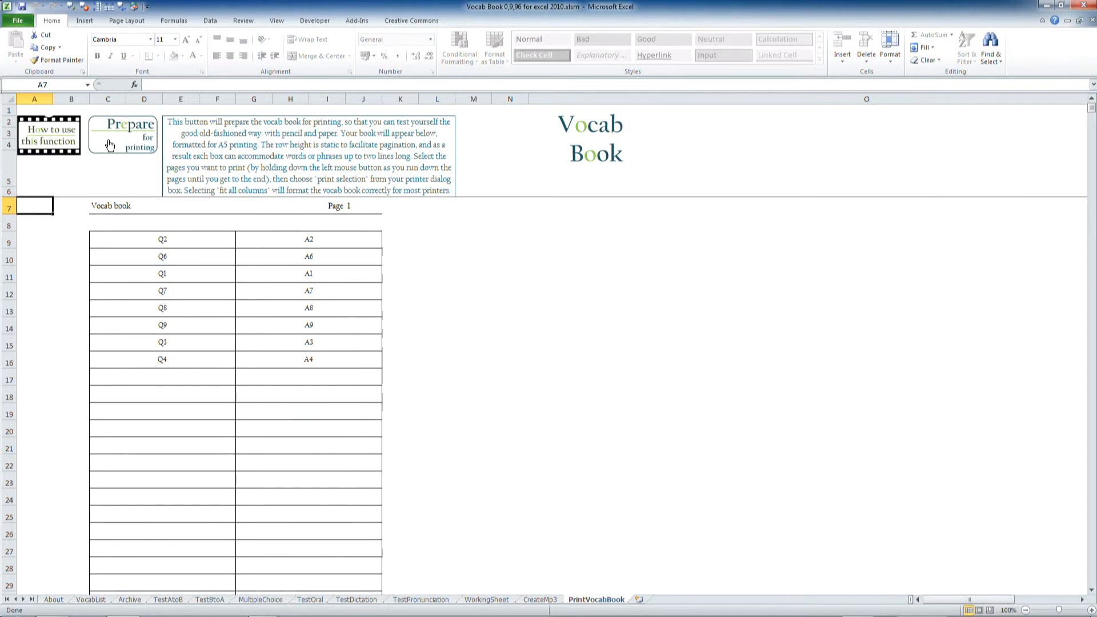
{"action": "left_click", "coordinate": [123, 136]}
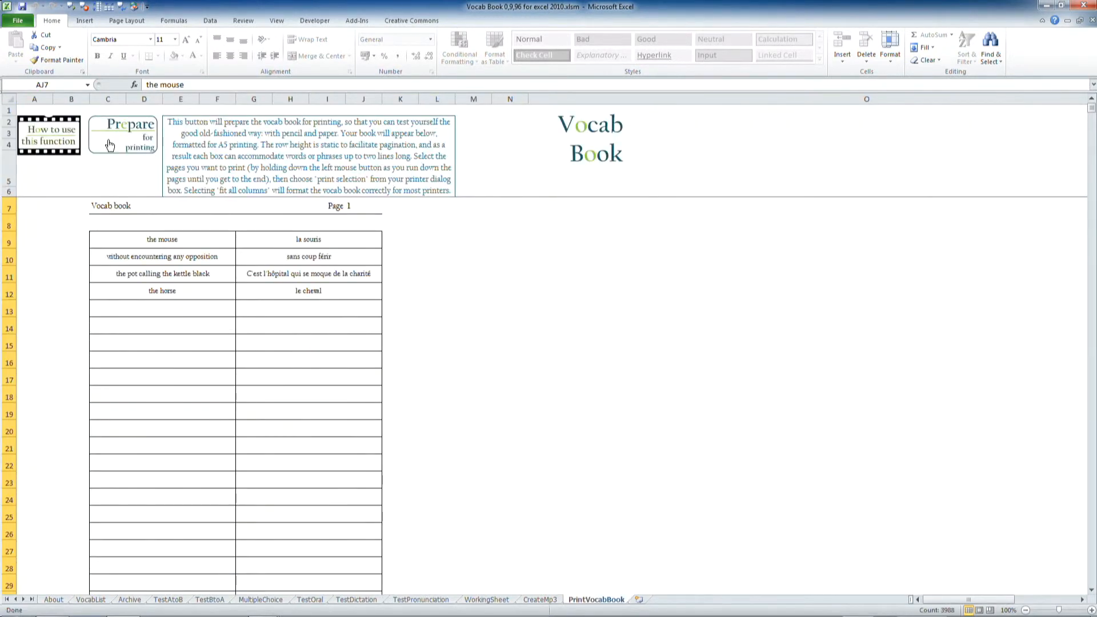
{"action": "scroll", "scroll_direction": "down", "scroll_amount": 3}
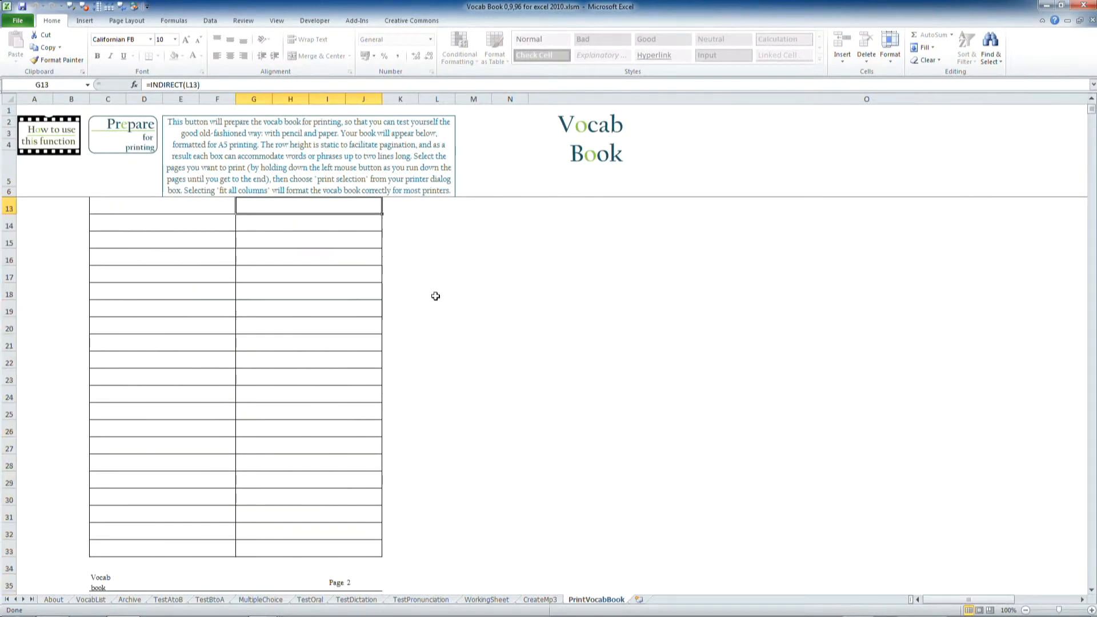
{"action": "scroll", "scroll_direction": "down", "scroll_amount": 3}
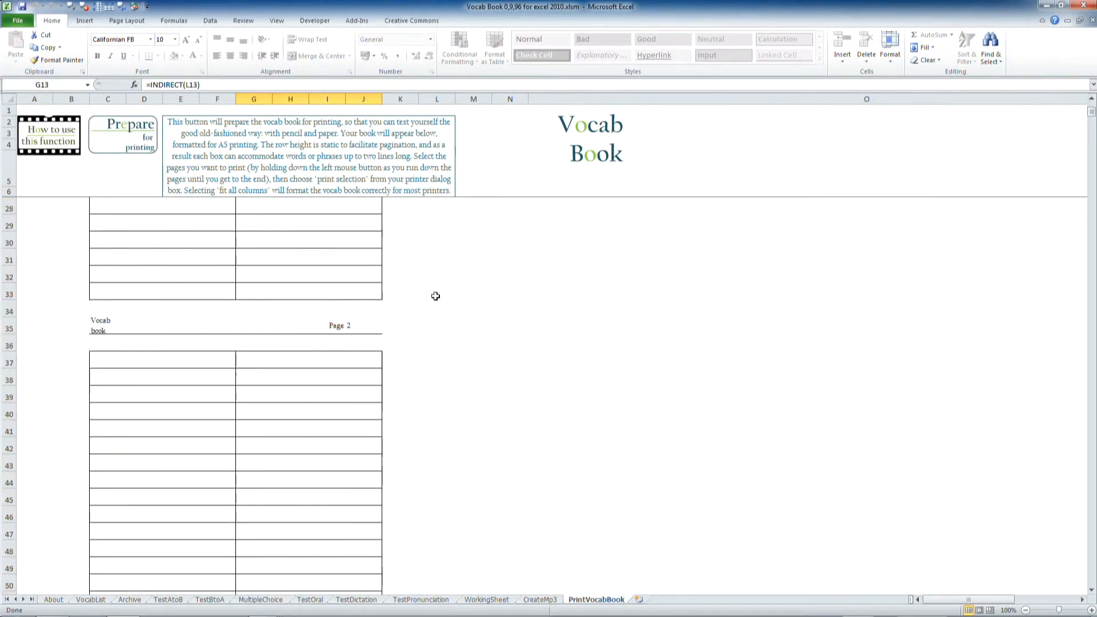
{"action": "scroll", "scroll_direction": "down", "scroll_amount": 3}
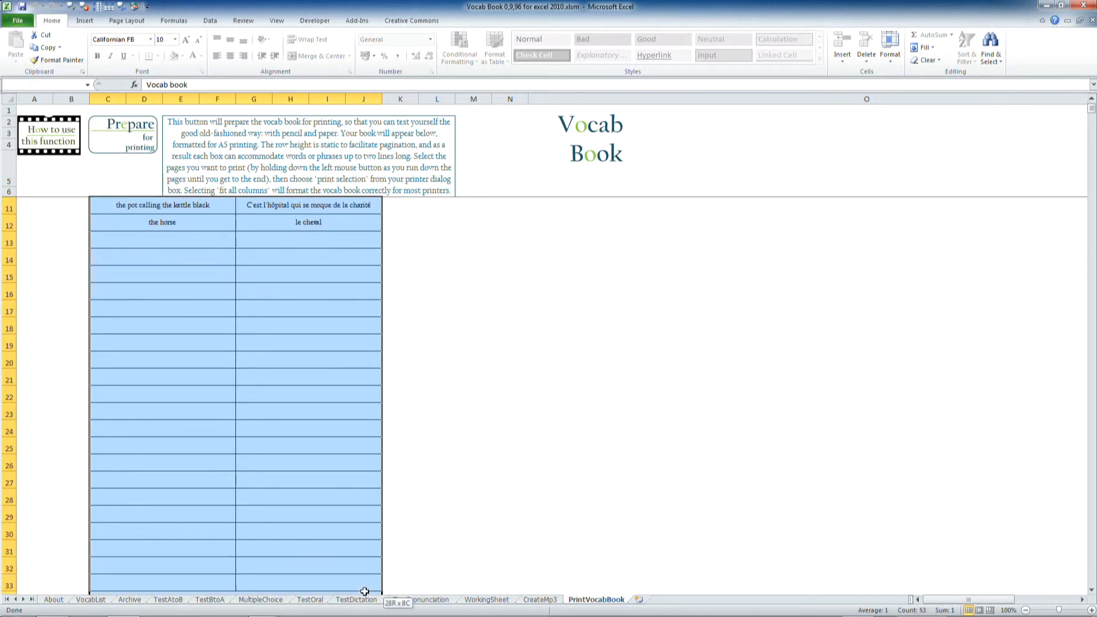
- Scroll down the page 1 grid toward row 33 while marking the print area
{"action": "scroll", "scroll_direction": "down", "scroll_amount": 3}
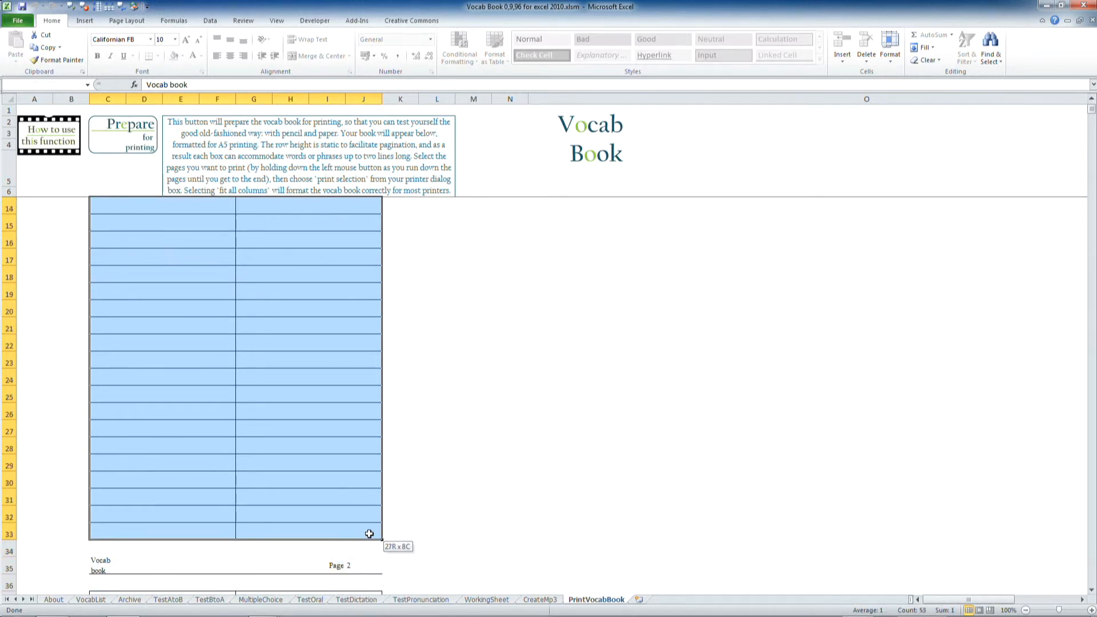